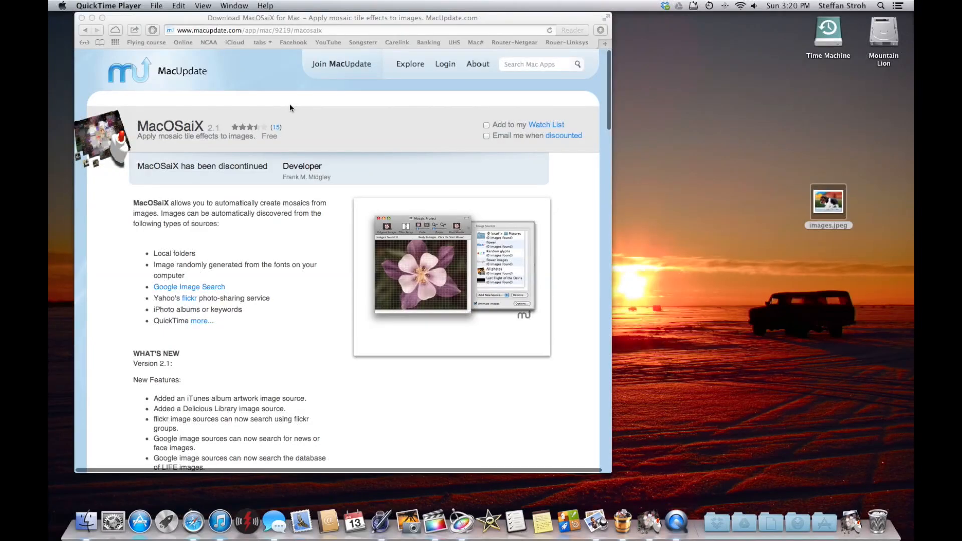
mouse_move(90, 84)
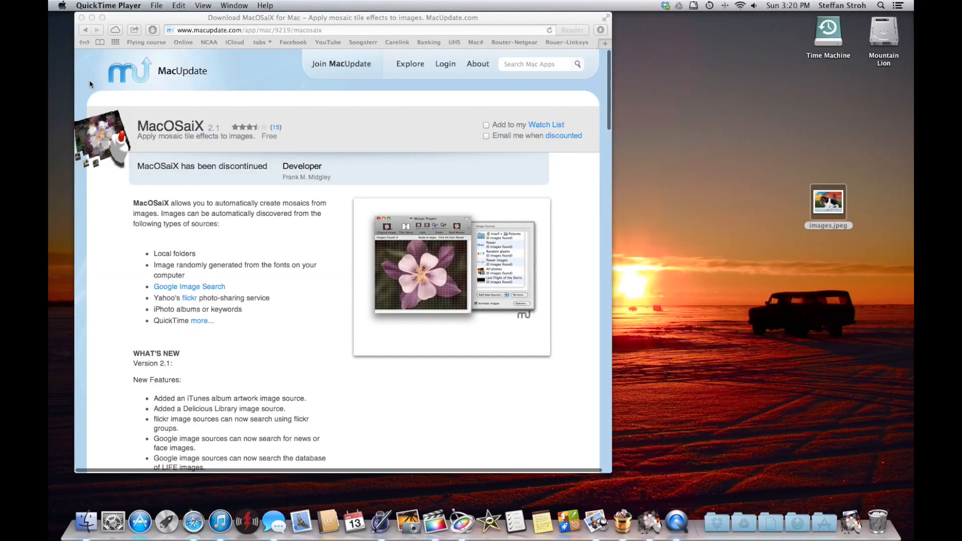
mouse_move(675, 190)
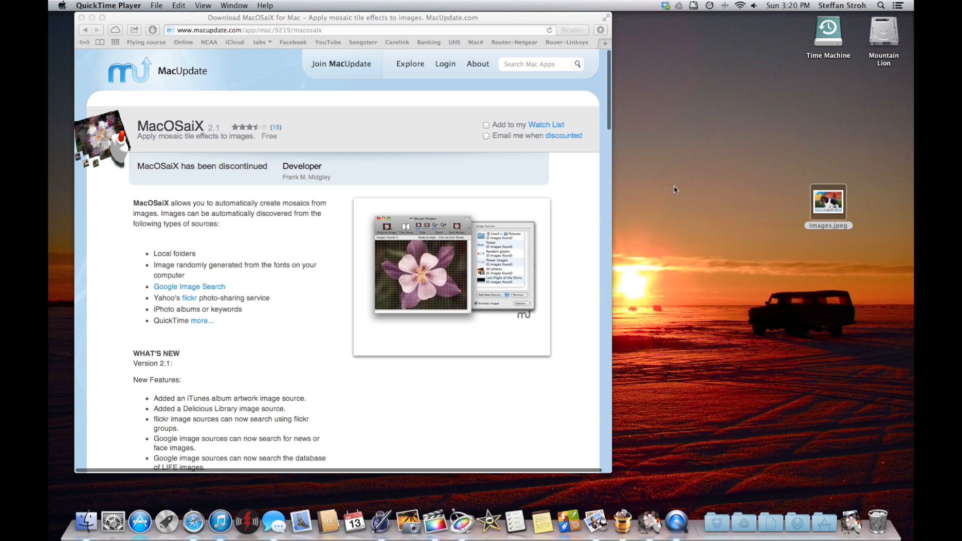
mouse_move(667, 141)
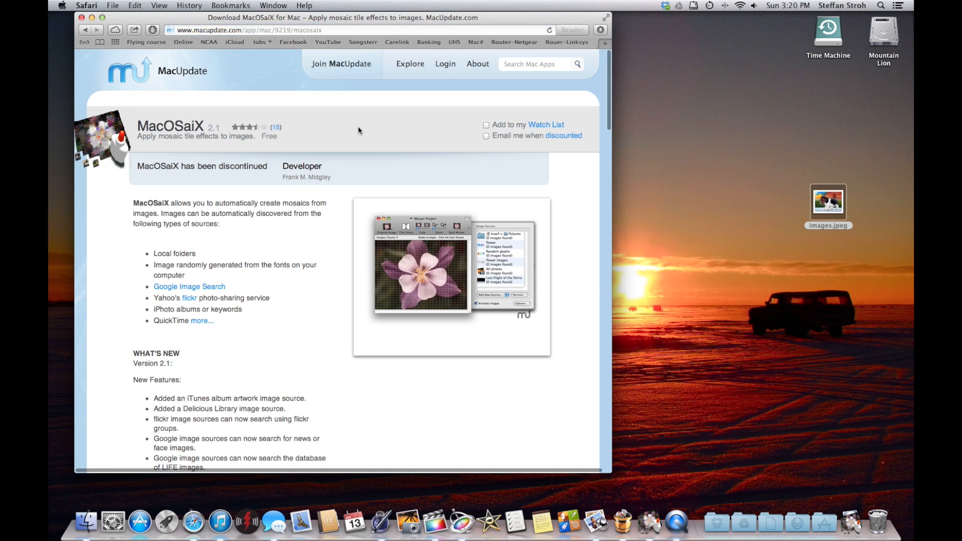
Browse from Documents to the Desktop and open images.jpeg as the mosaic's original image
scroll(down, 3)
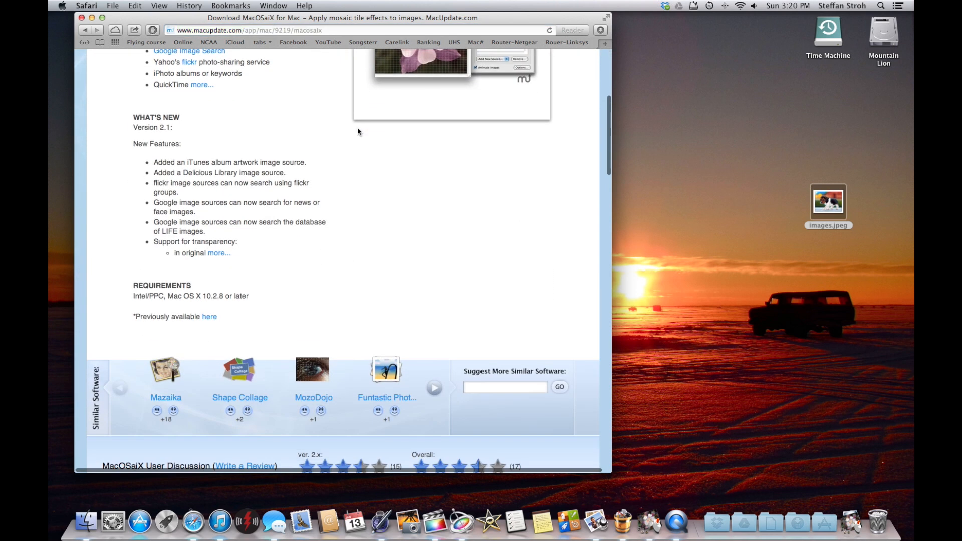
scroll(up, 3)
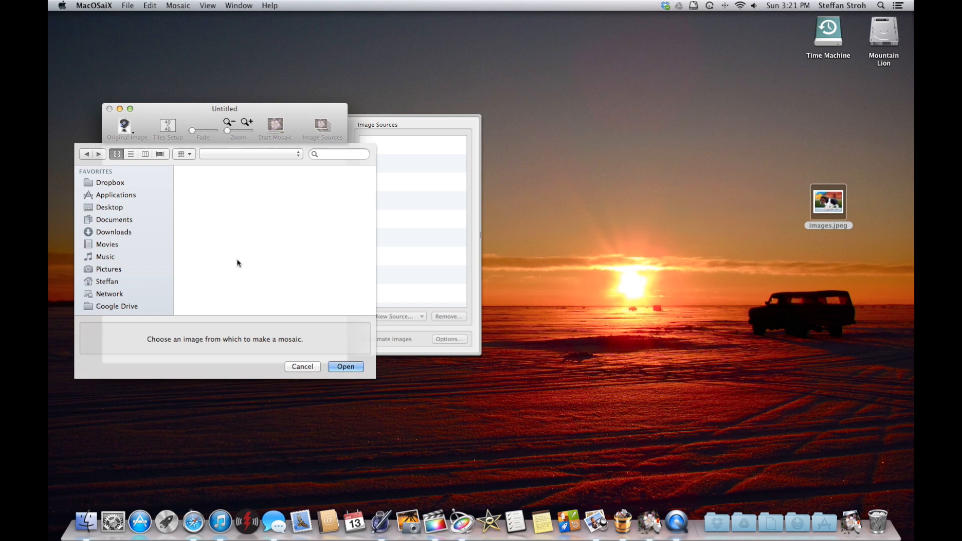
click(114, 219)
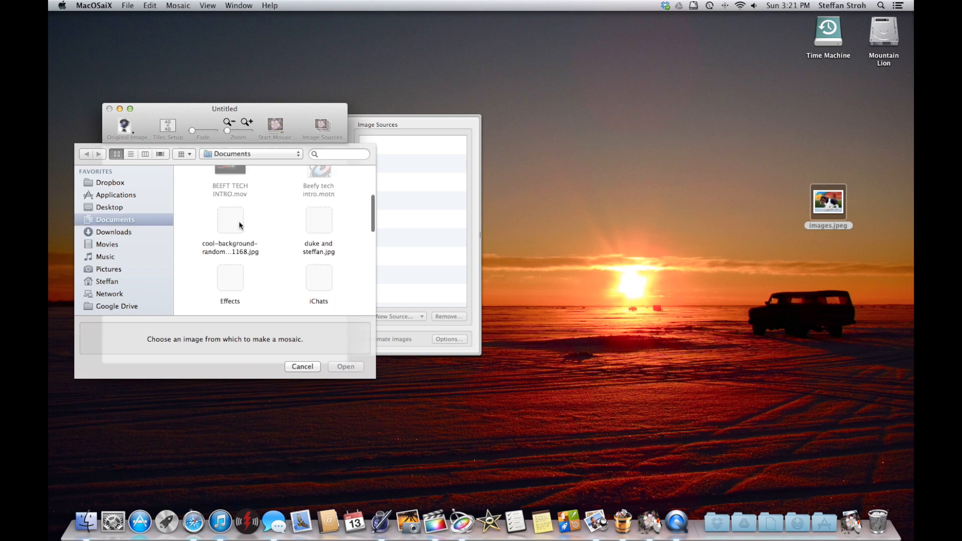
scroll(down, 3)
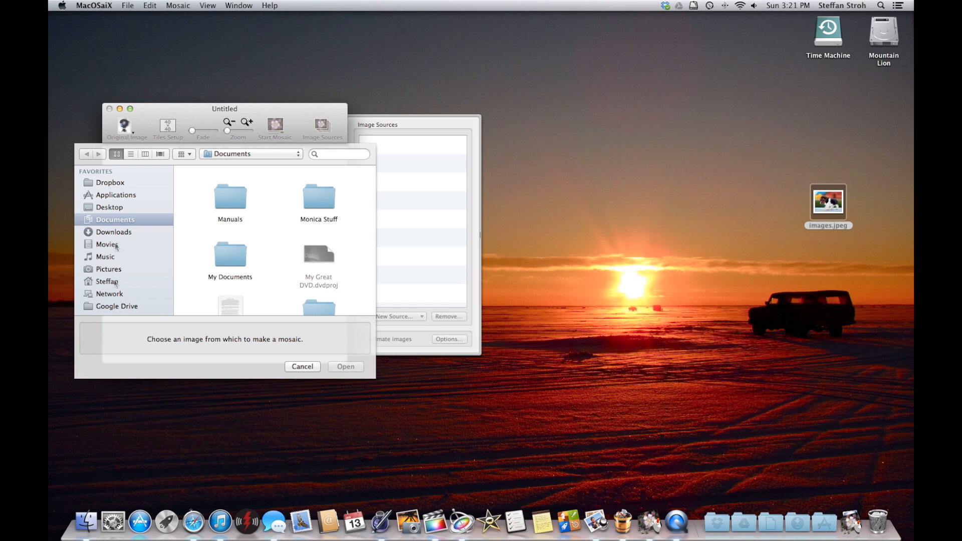
click(110, 207)
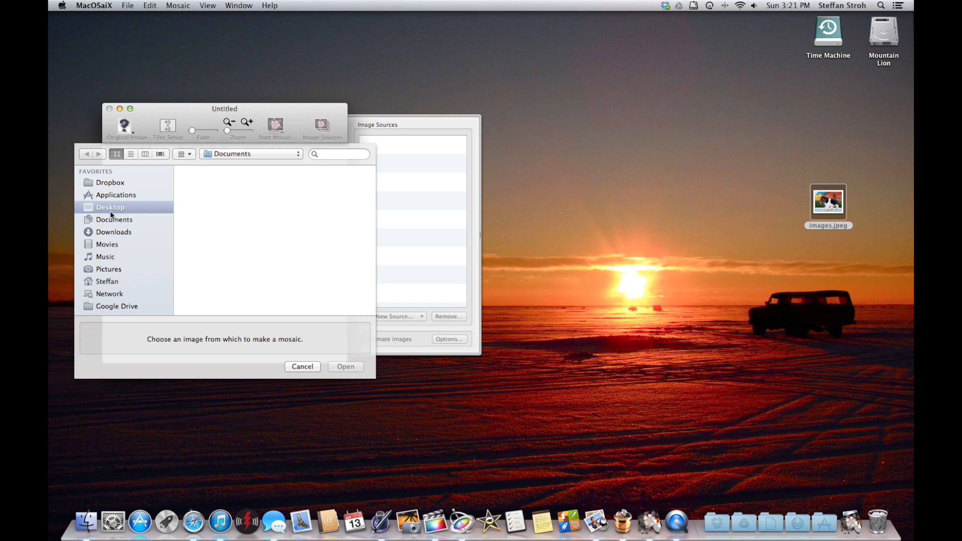
click(111, 206)
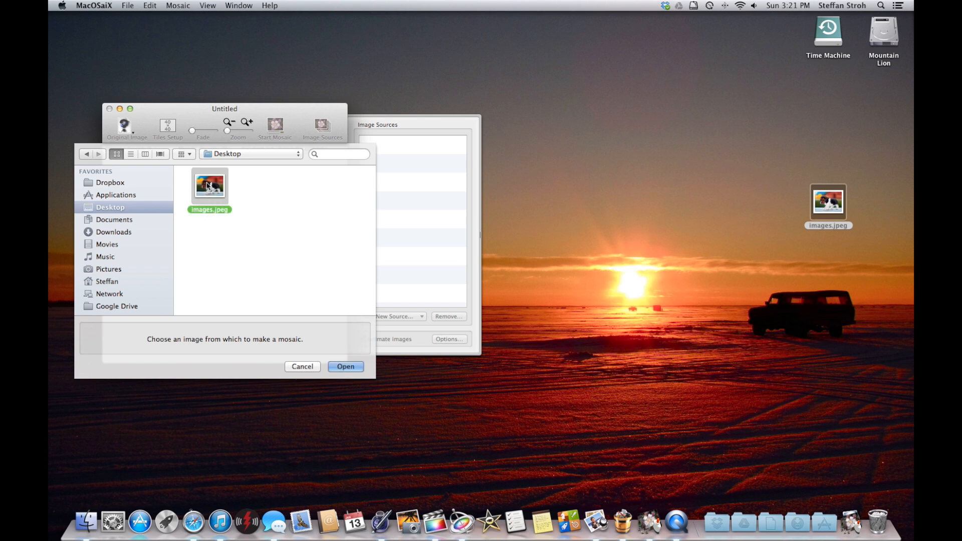
click(345, 367)
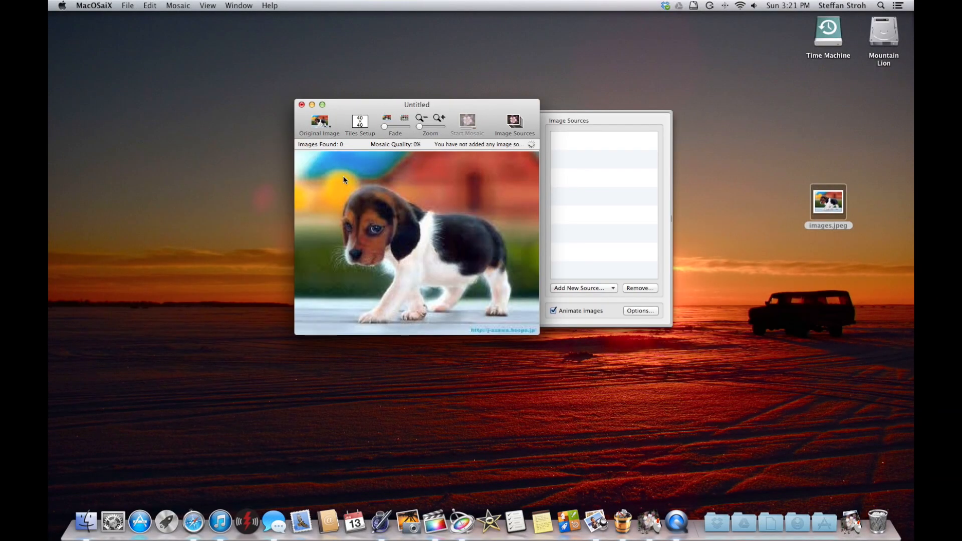
mouse_move(385, 232)
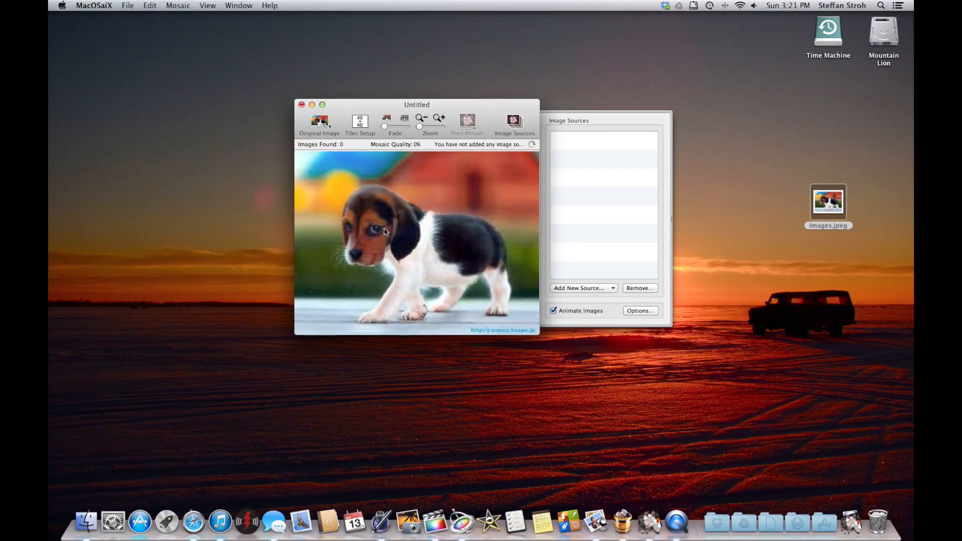
mouse_move(575, 287)
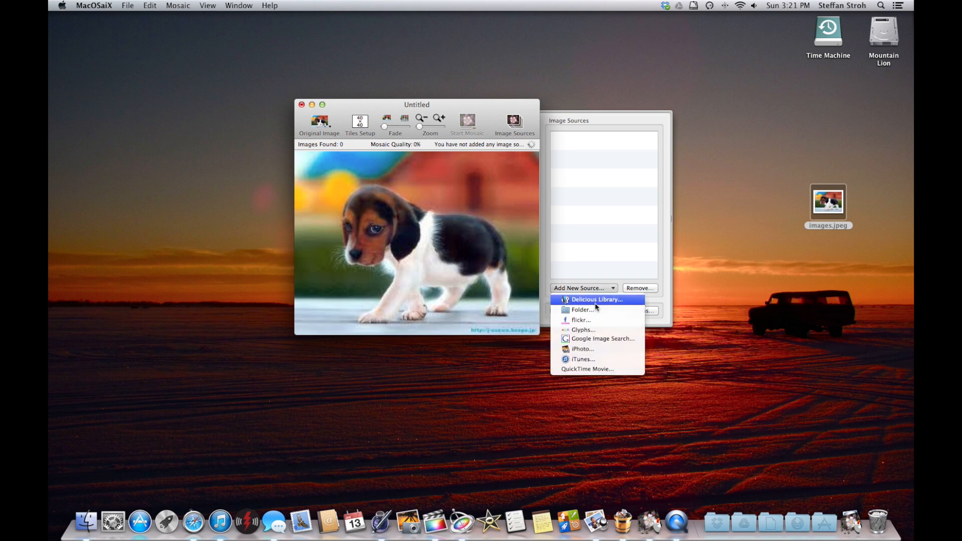
mouse_move(581, 310)
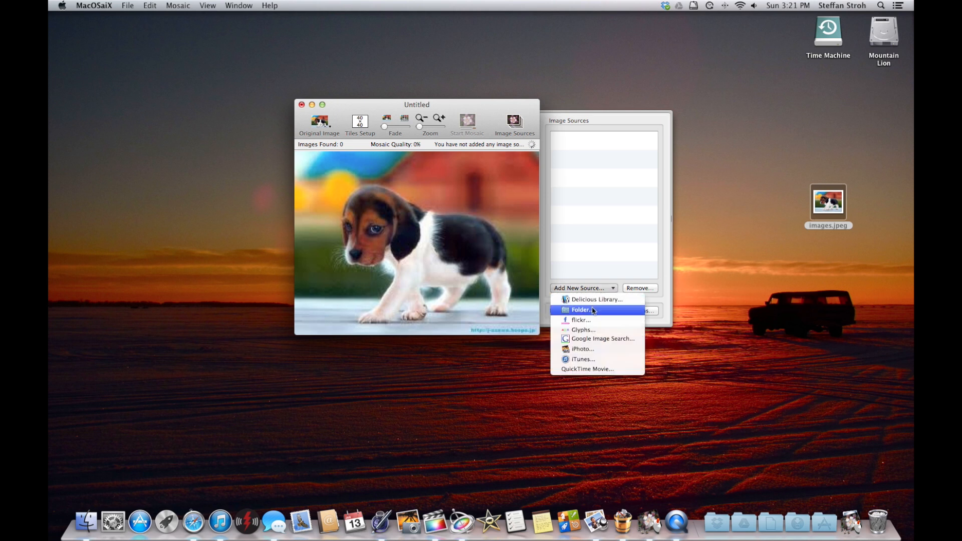
mouse_move(582, 320)
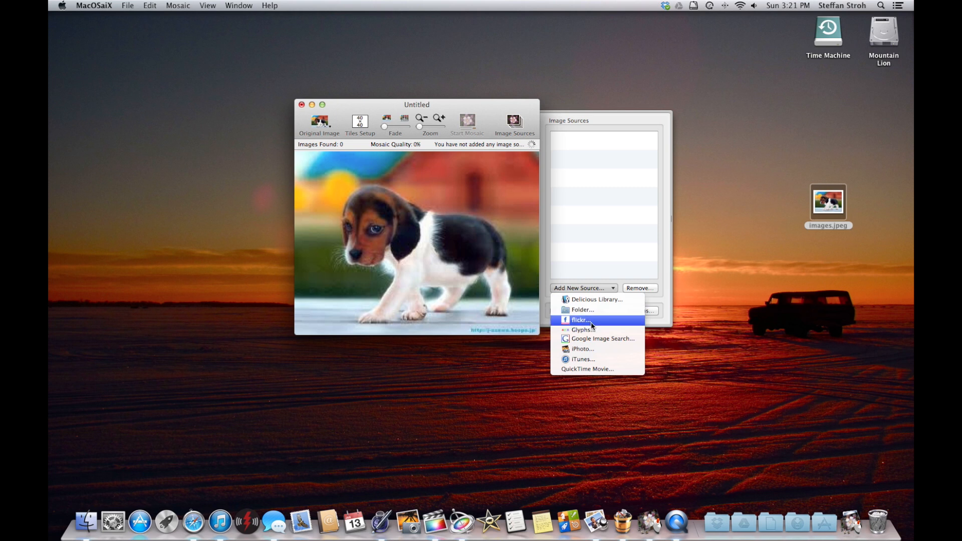
mouse_move(600, 361)
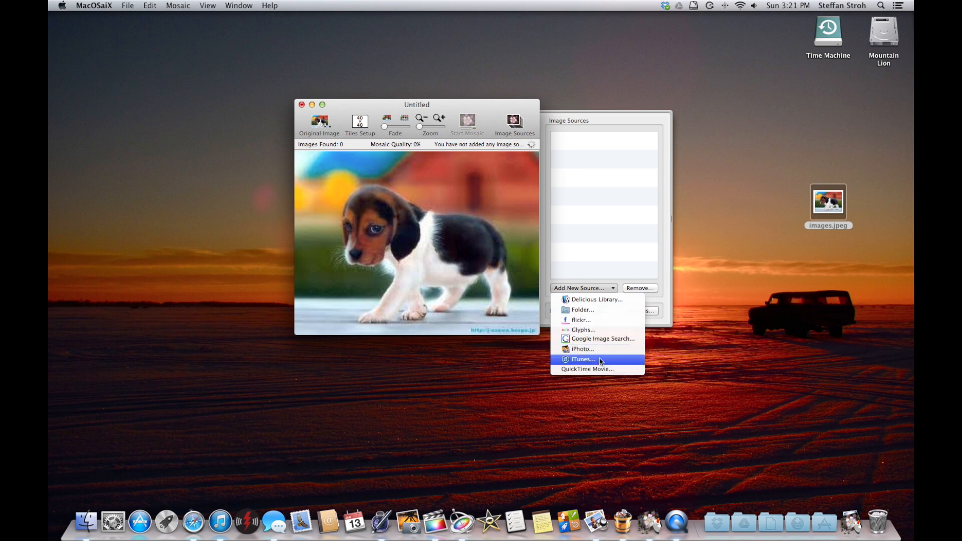
mouse_move(602, 339)
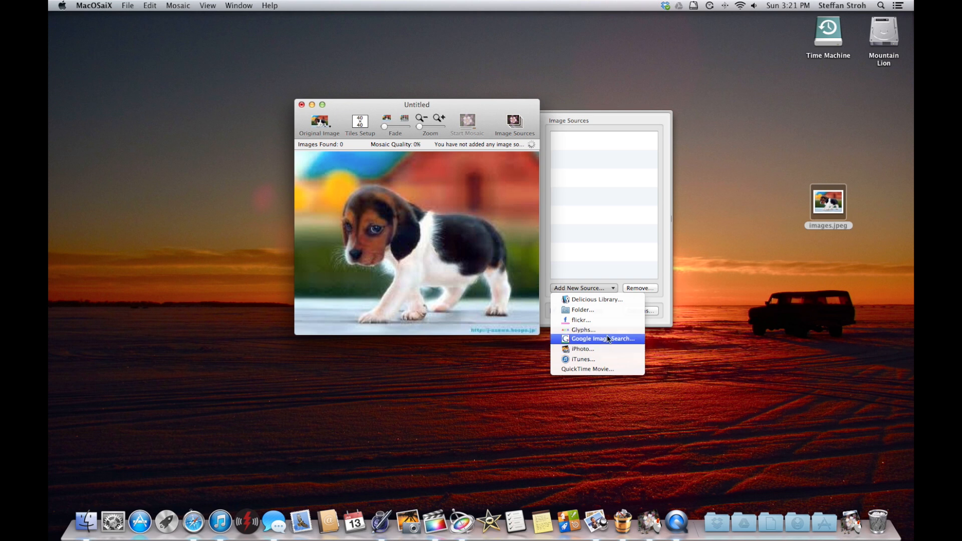
mouse_move(581, 320)
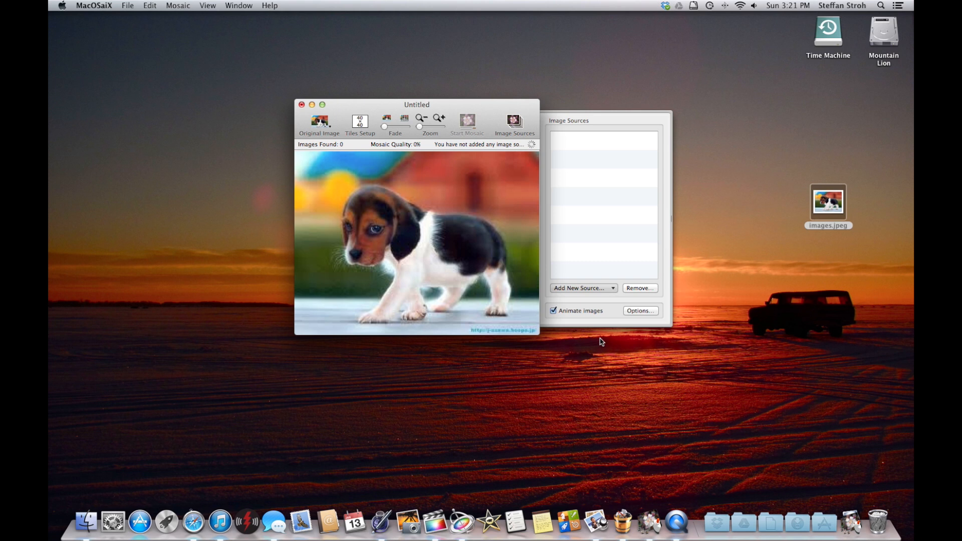
Add a Google Image Search source, then a flickr source of photos tagged 'cats', and save it
click(580, 287)
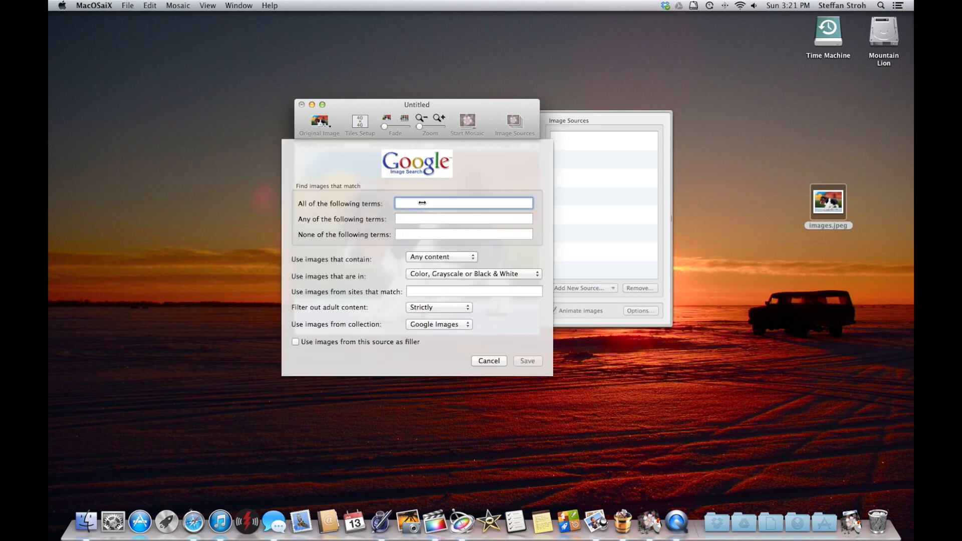
mouse_move(436, 203)
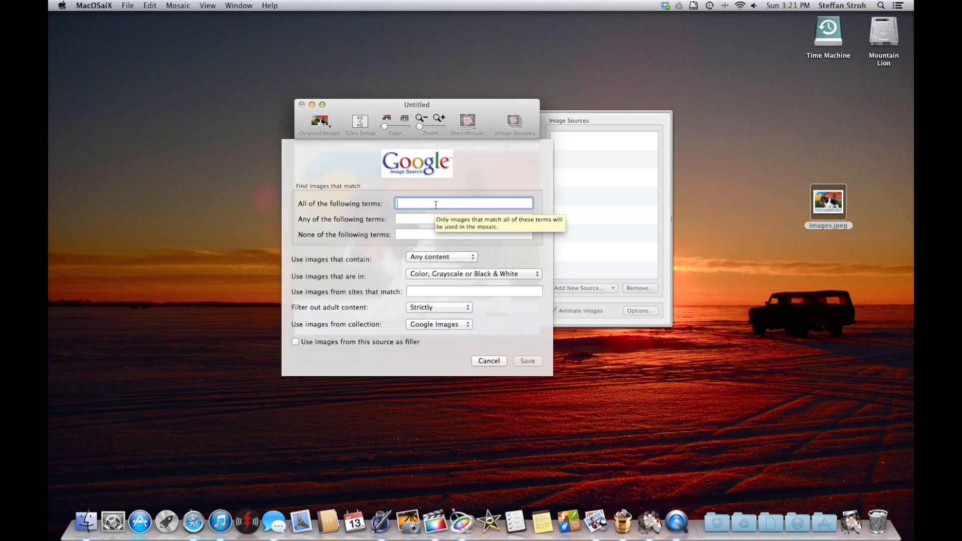
click(605, 306)
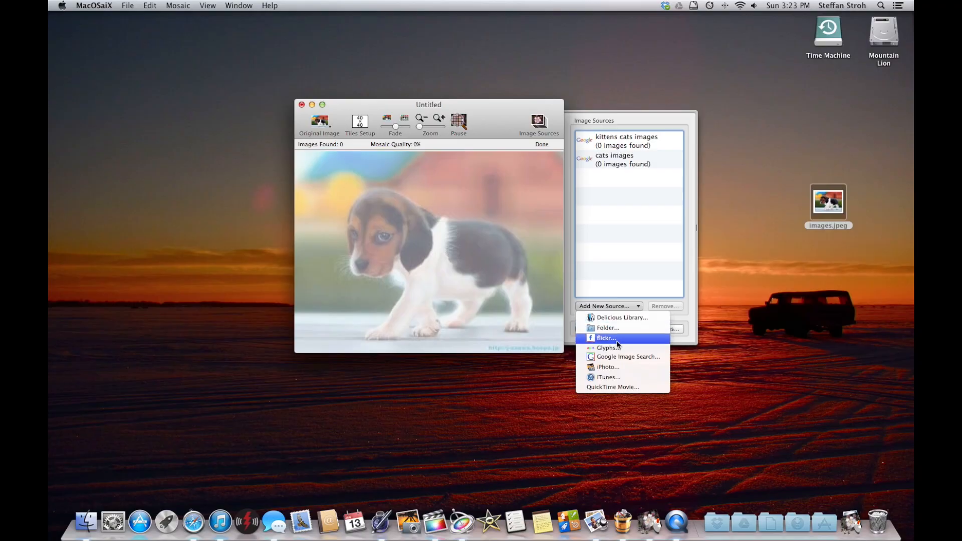
click(607, 338)
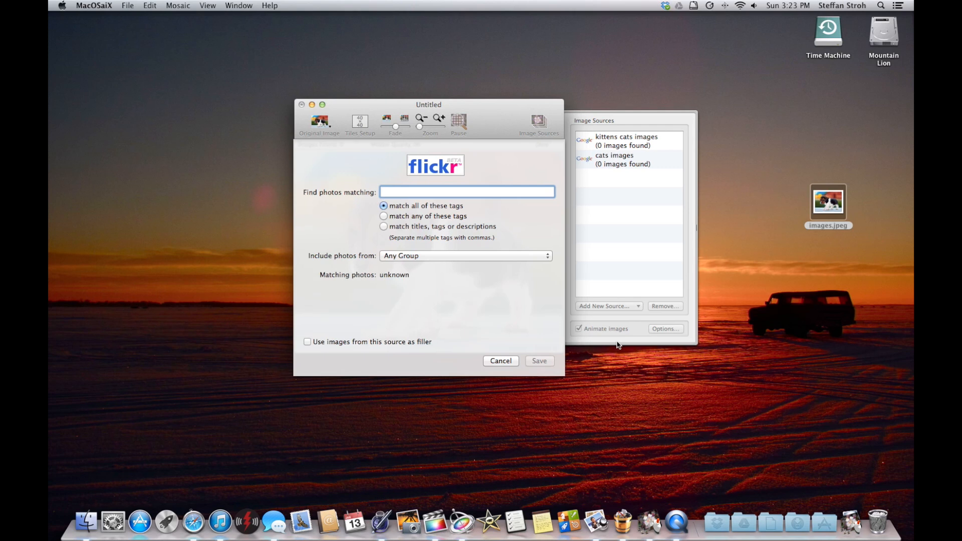
text(cats)
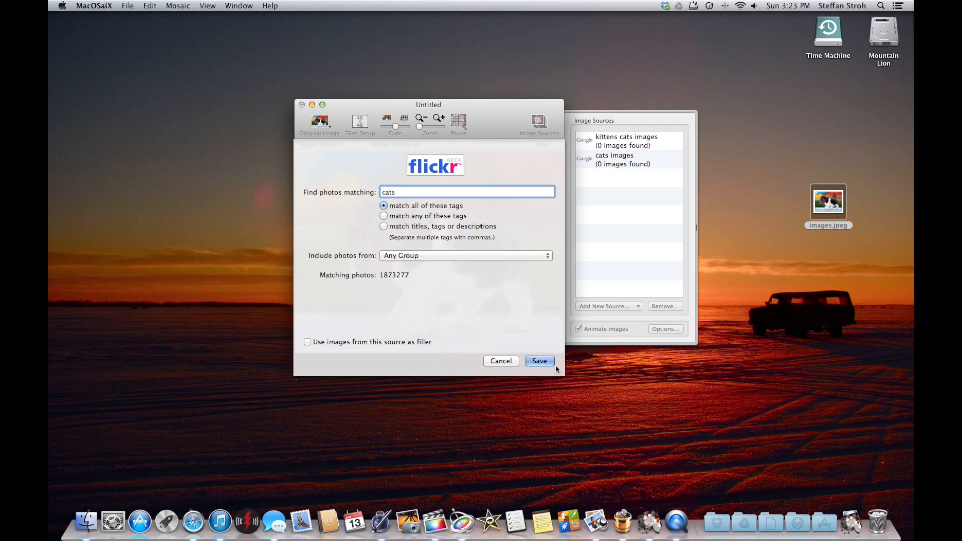
click(539, 360)
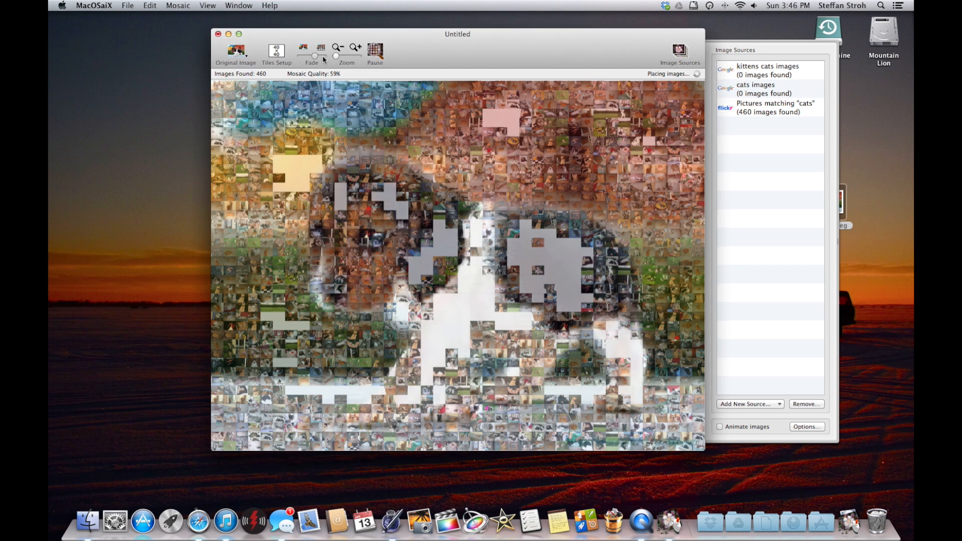
mouse_move(328, 59)
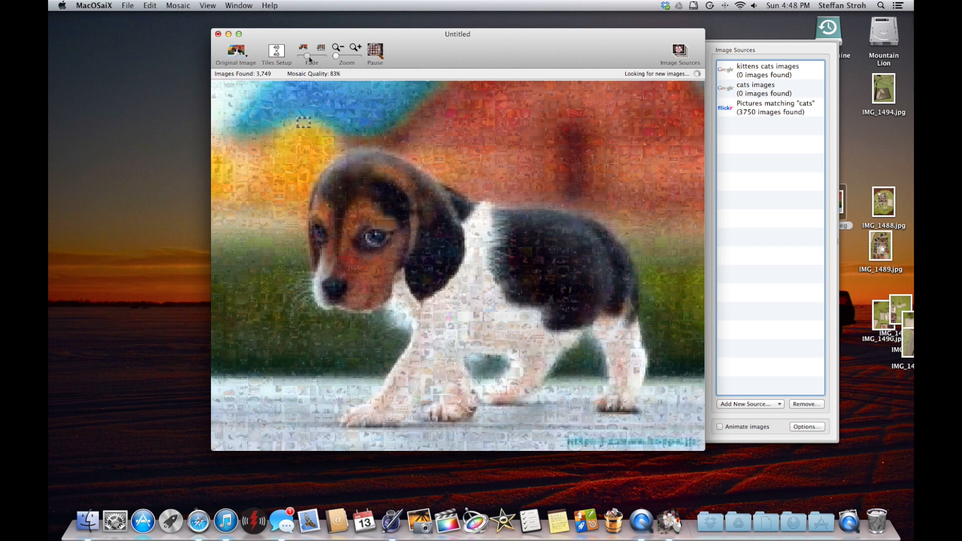
mouse_move(316, 59)
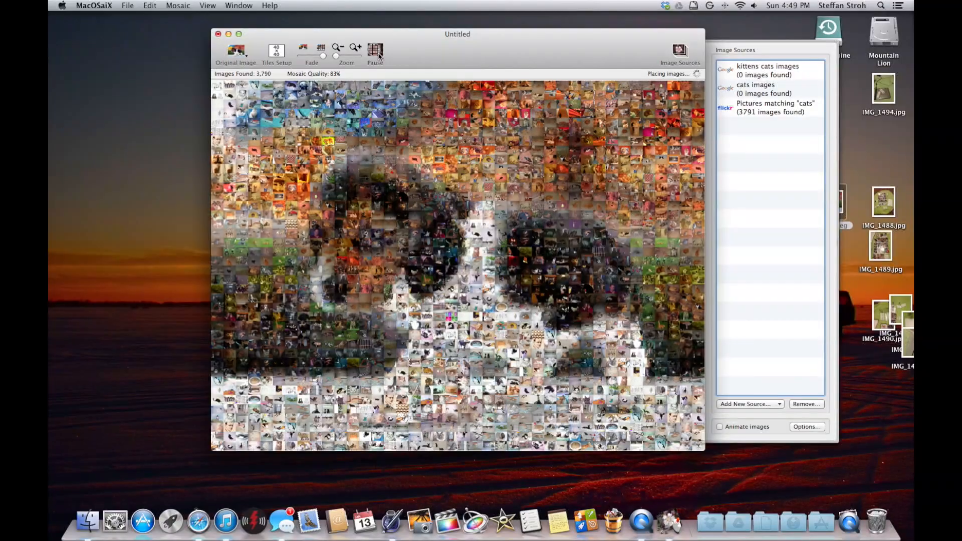
Pause the mosaic build at 3,795 images and bring up the save-as-image settings
click(374, 51)
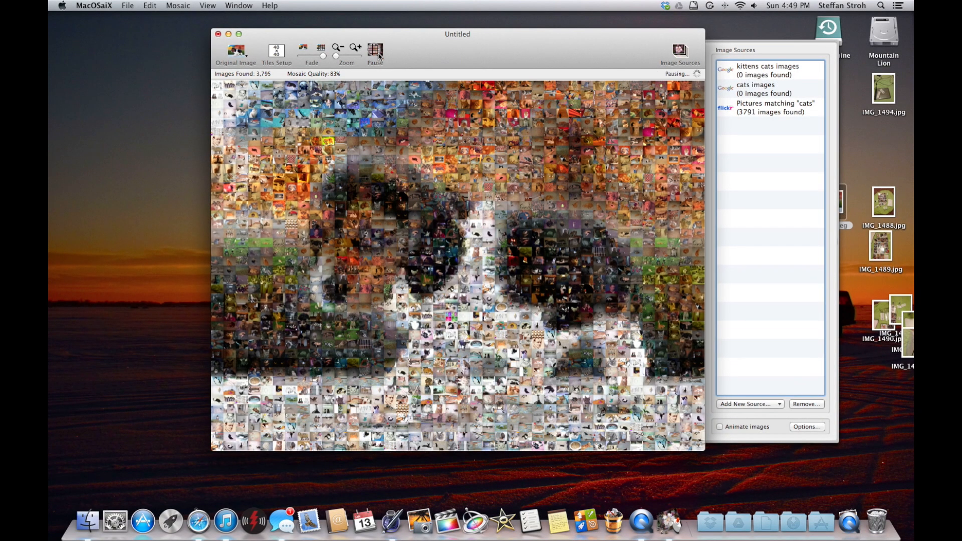
click(376, 51)
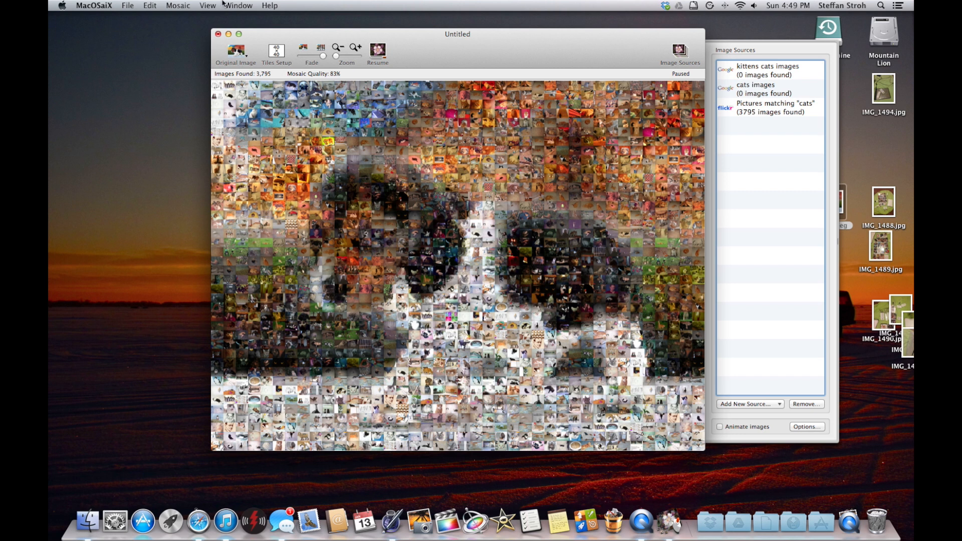
click(95, 5)
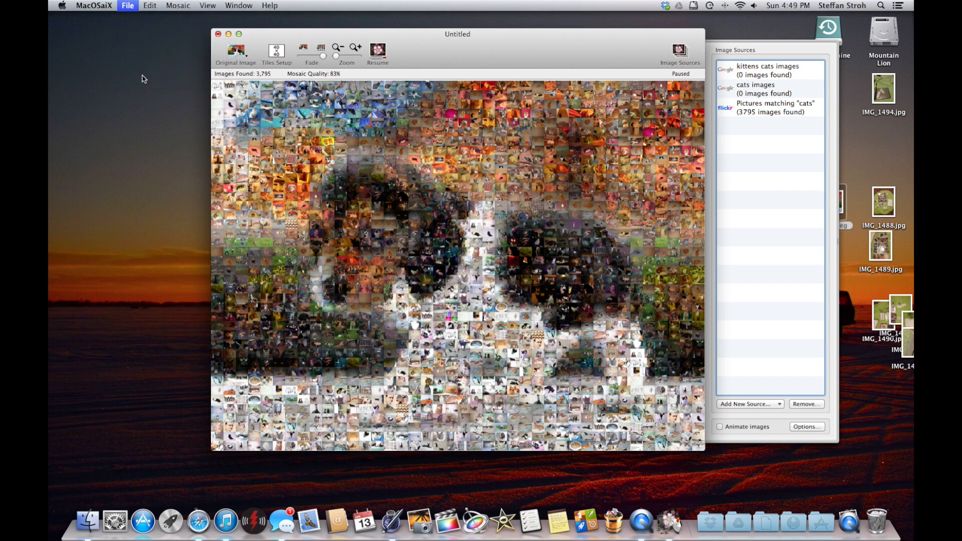
click(127, 5)
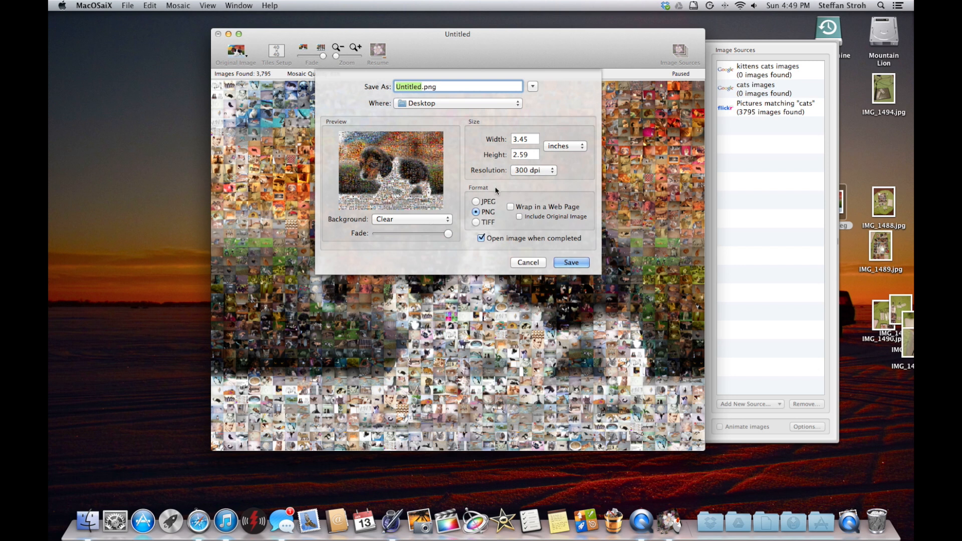
Save the mosaic to the Desktop as a 600 dpi JPEG named Untitled.jpg
click(533, 170)
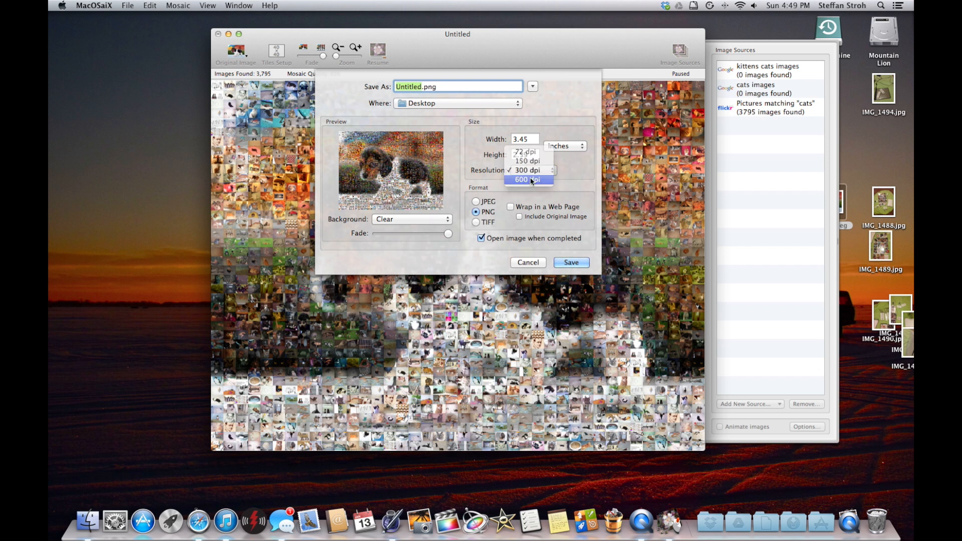
click(527, 179)
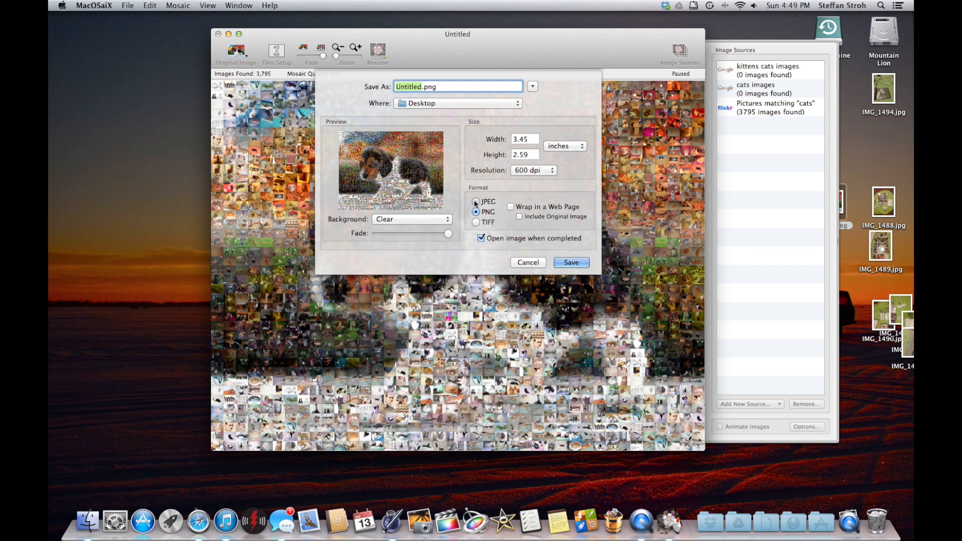
click(475, 201)
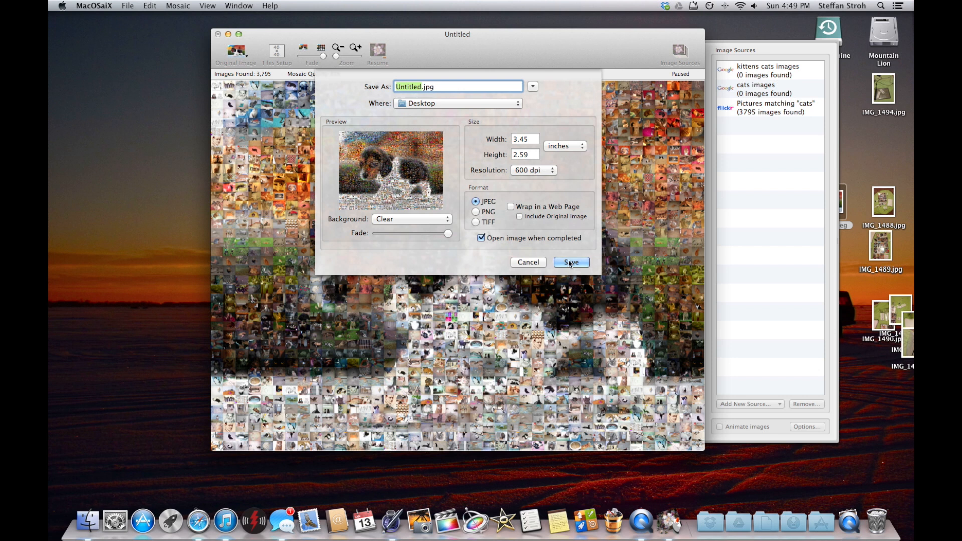
click(570, 262)
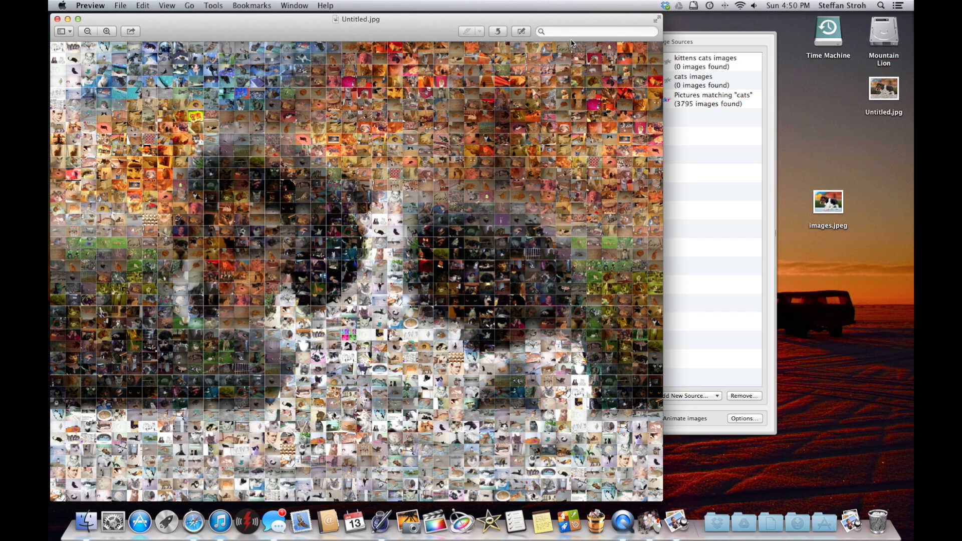
mouse_move(564, 114)
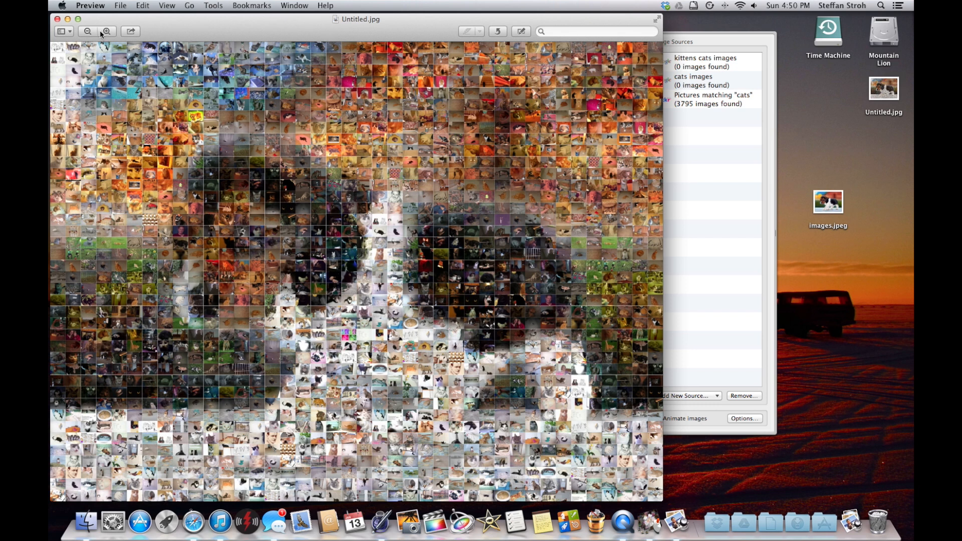
Zoom into individual cat tiles, then zoom back out until the whole puppy mosaic fills the window
click(107, 31)
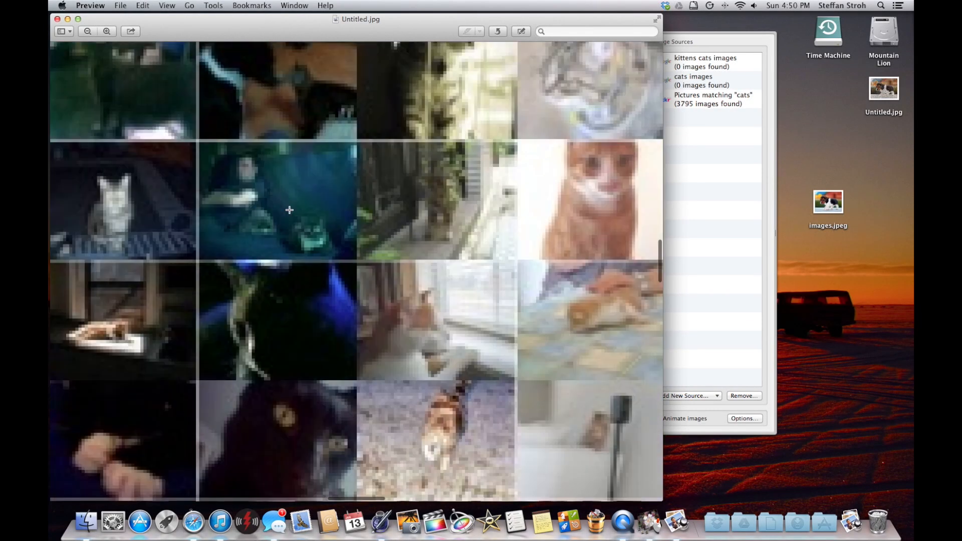
scroll(down, 3)
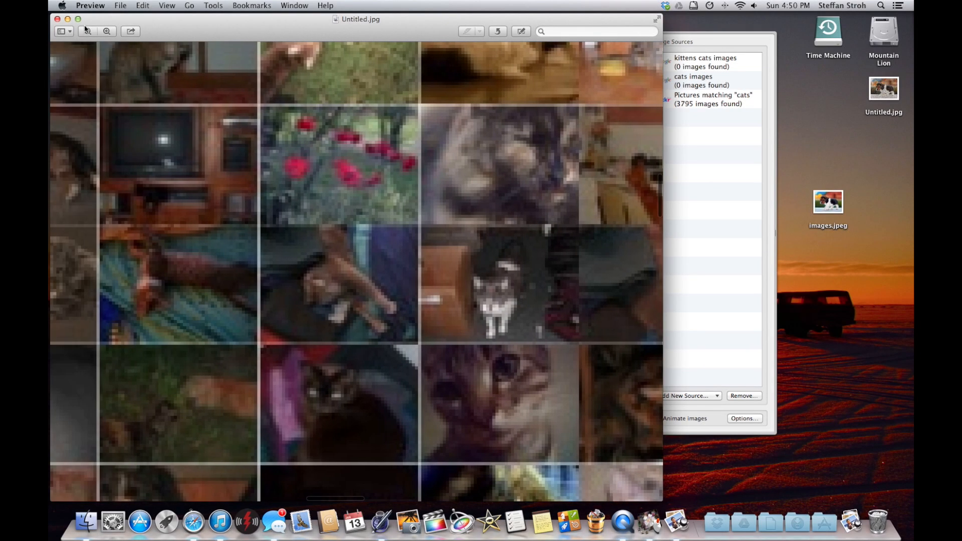
click(87, 32)
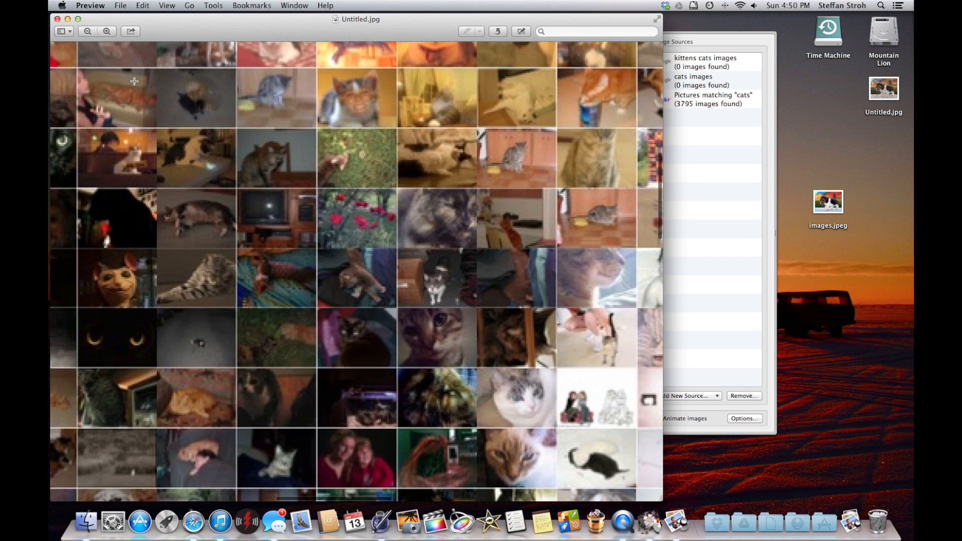
click(87, 31)
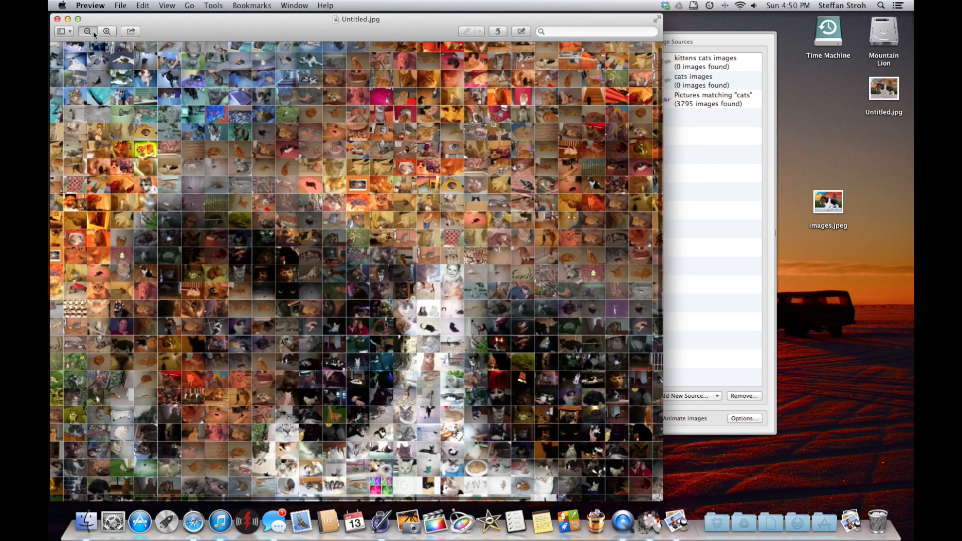
click(87, 31)
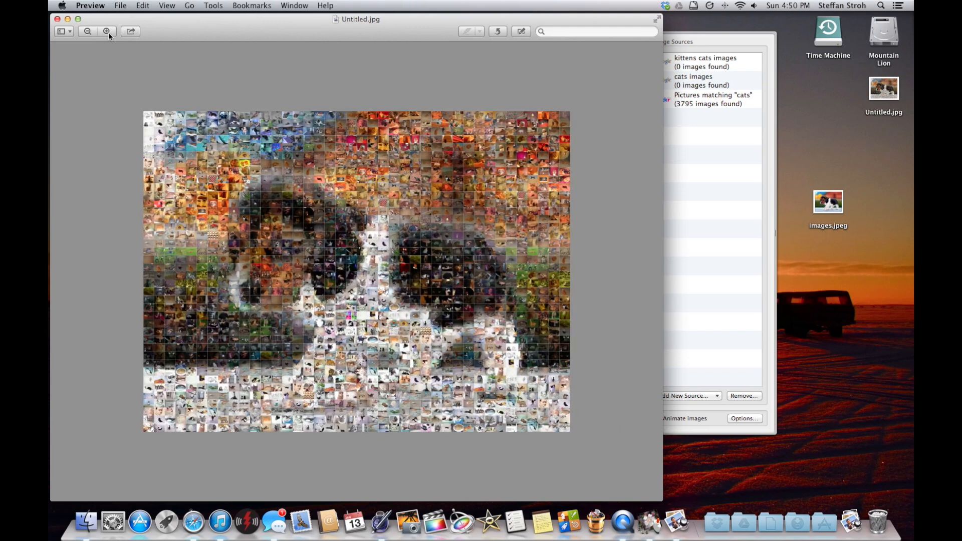
click(87, 31)
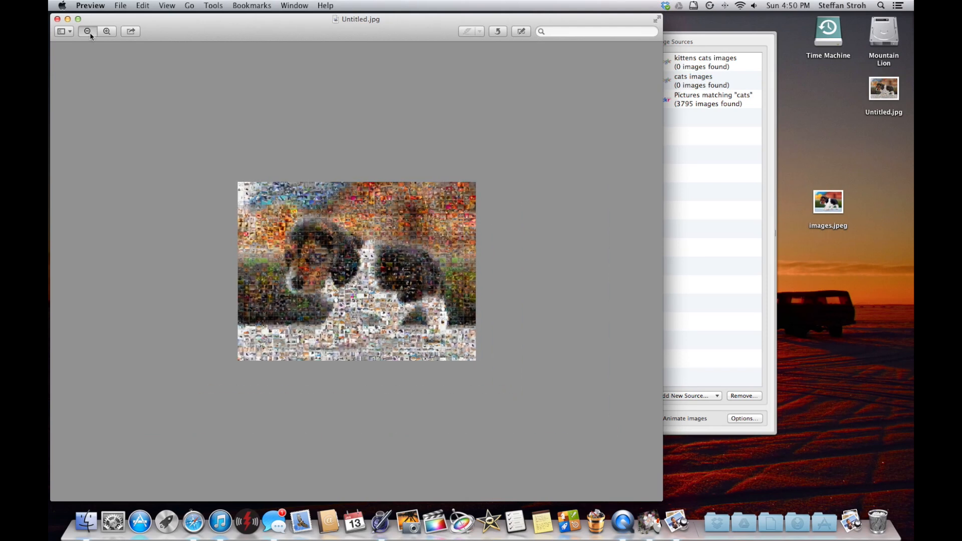
click(88, 31)
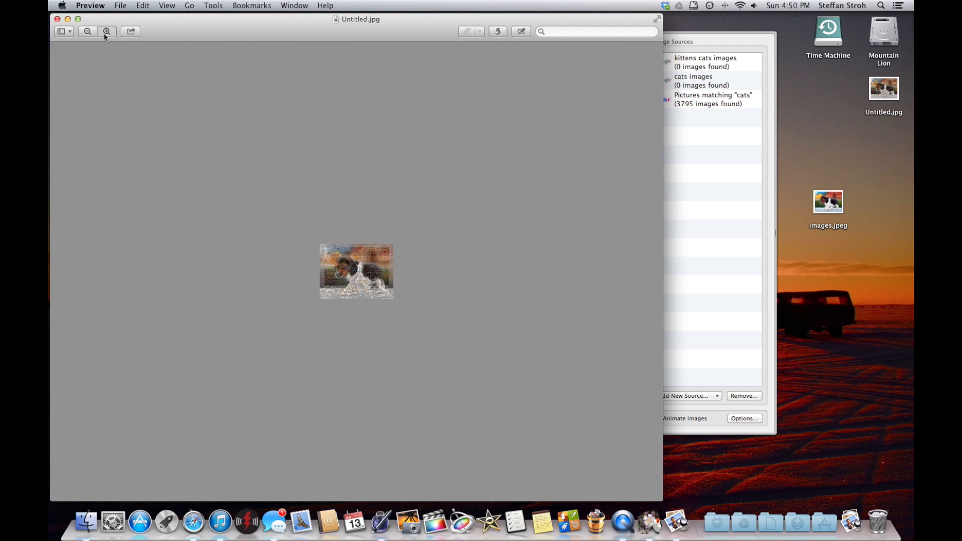
click(106, 31)
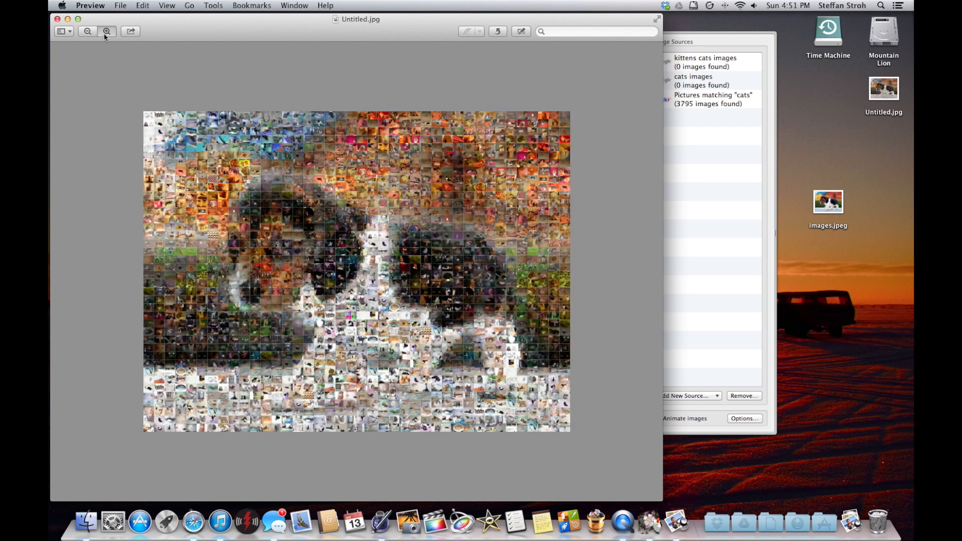
click(108, 32)
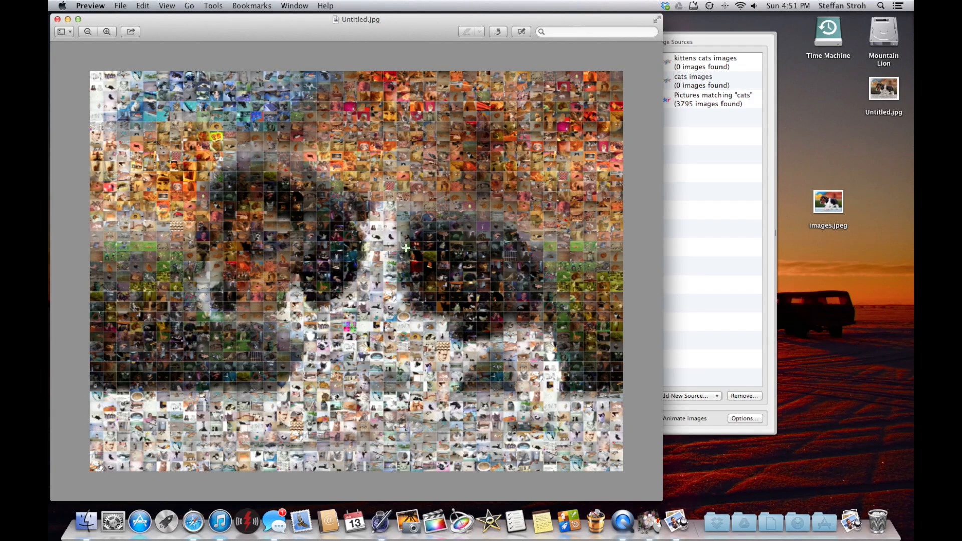
mouse_move(430, 168)
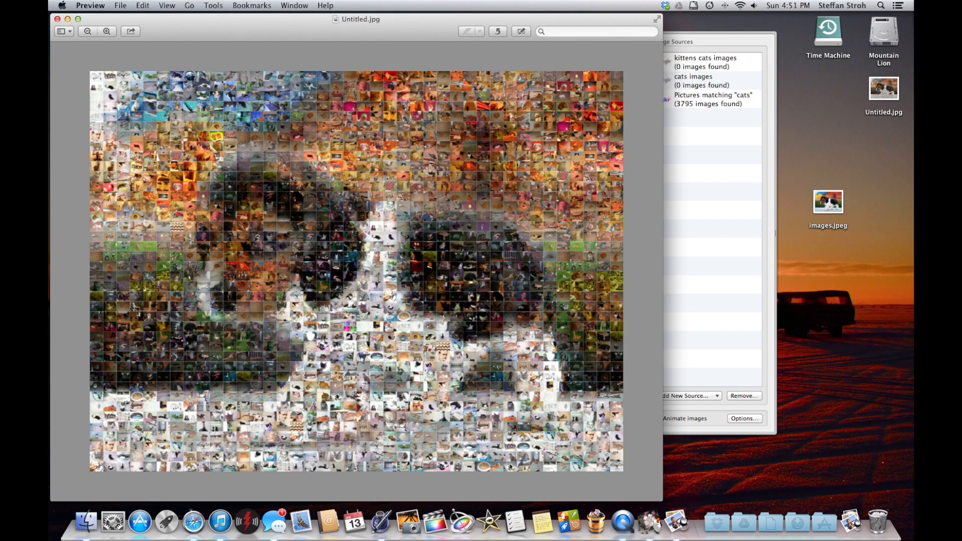
mouse_move(385, 197)
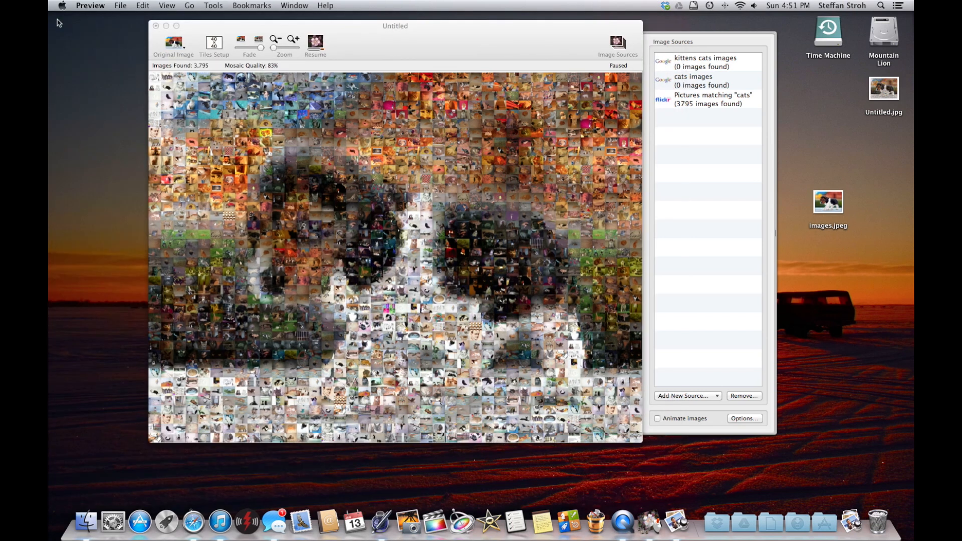
Switch back to MacOSaiX, review the image animation options and cancel without changes
click(174, 43)
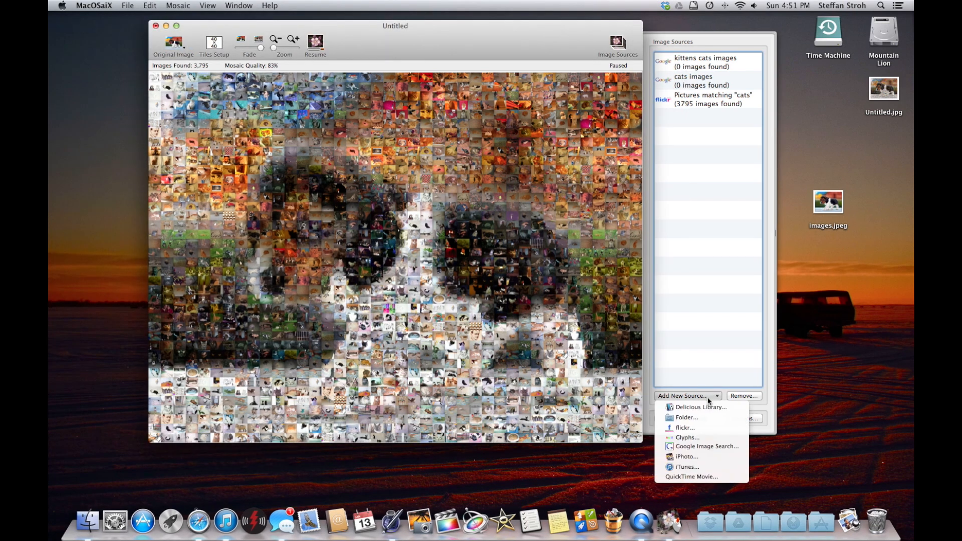
mouse_move(685, 418)
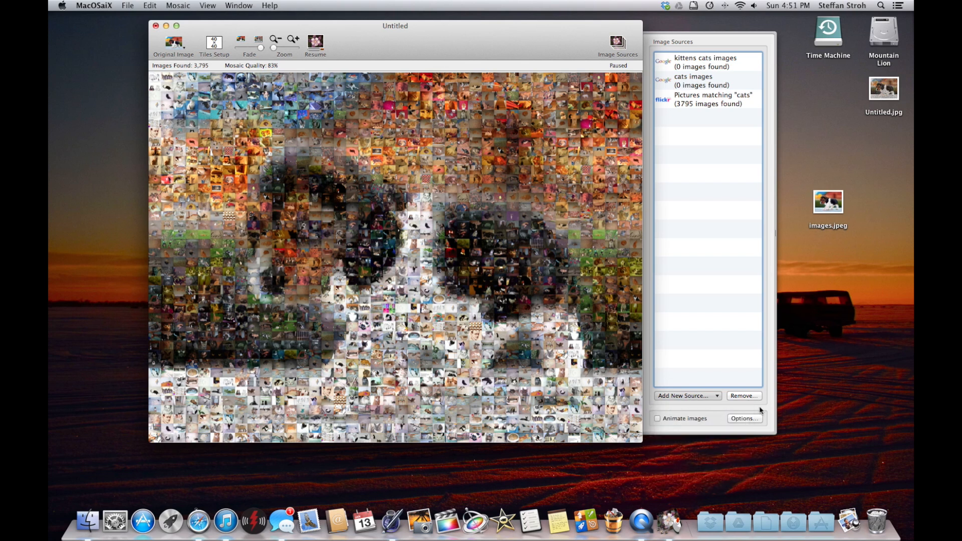
click(745, 417)
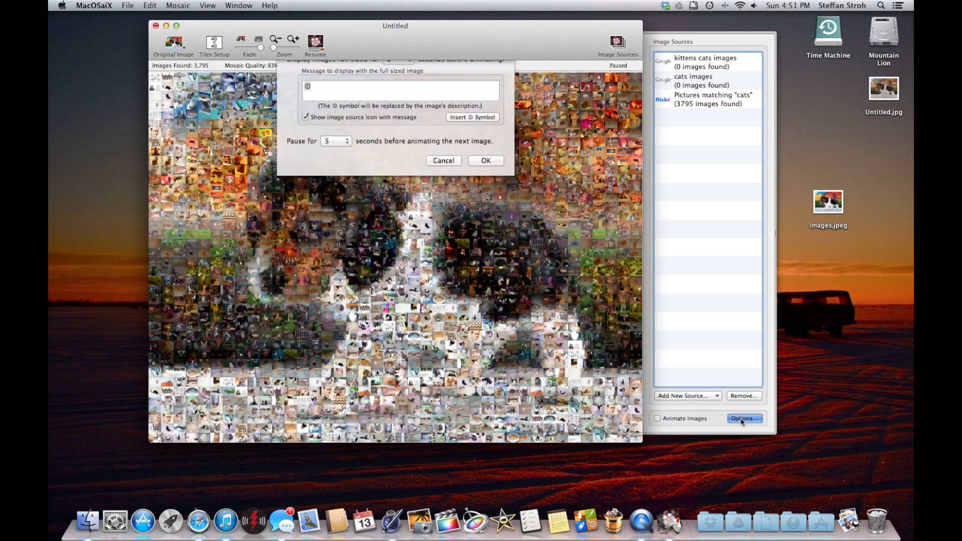
click(485, 161)
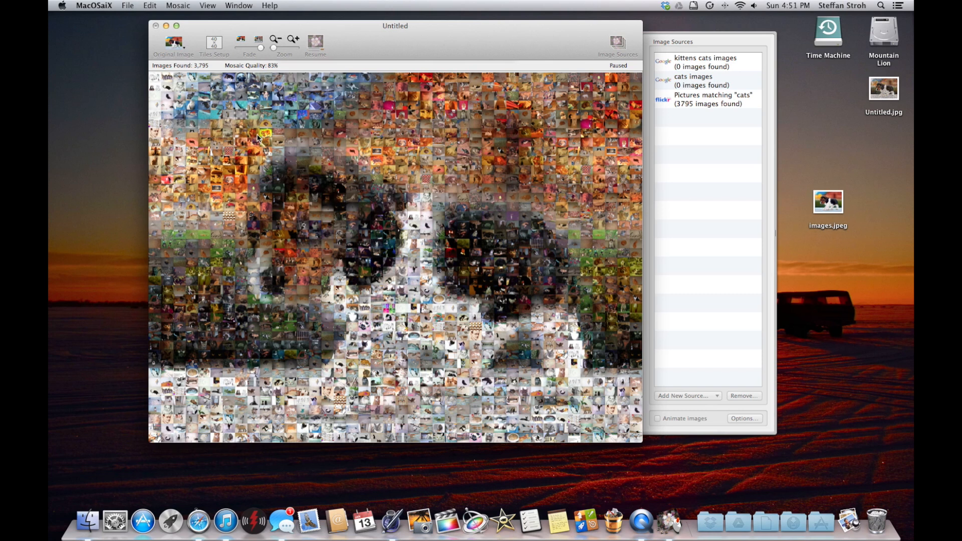
click(156, 6)
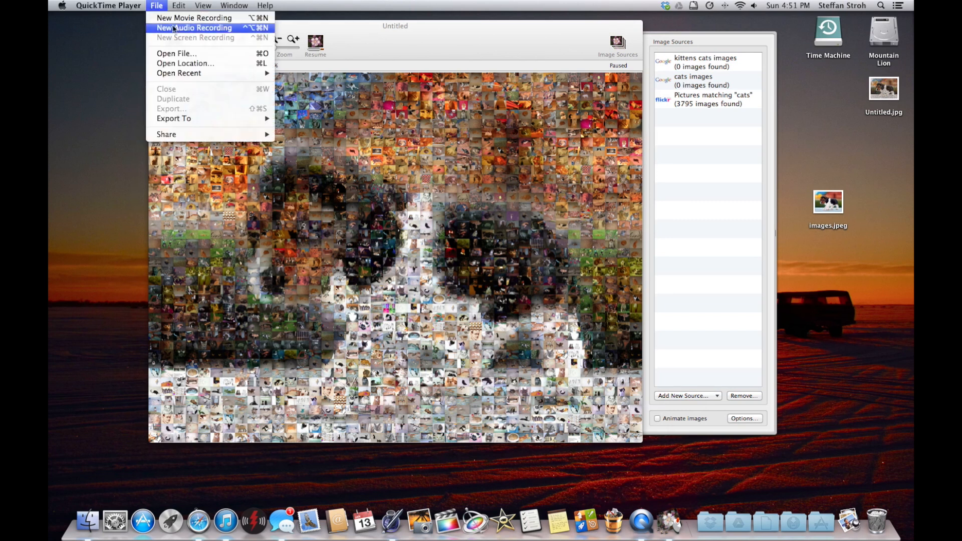